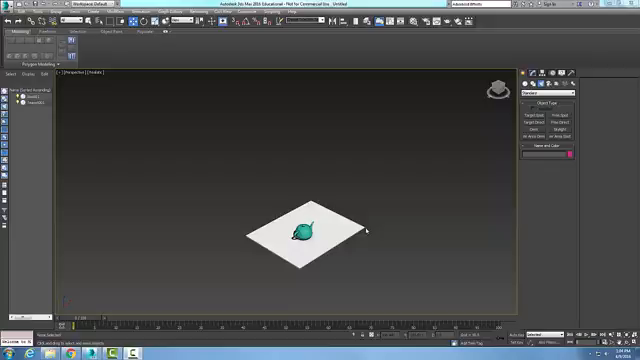
mouse_move(416, 264)
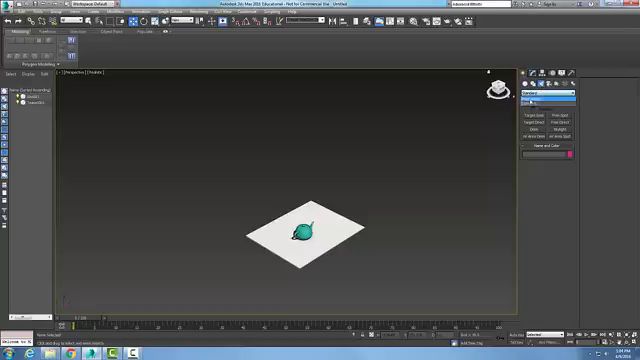
Step: Create a Free Spot light from Lights > Standard in the teapot-and-plane scene
left_click(544, 94)
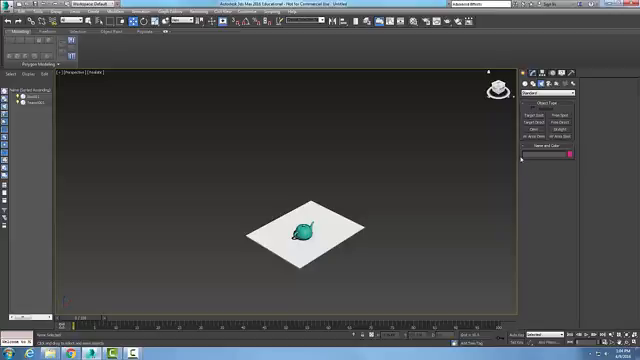
left_click(560, 112)
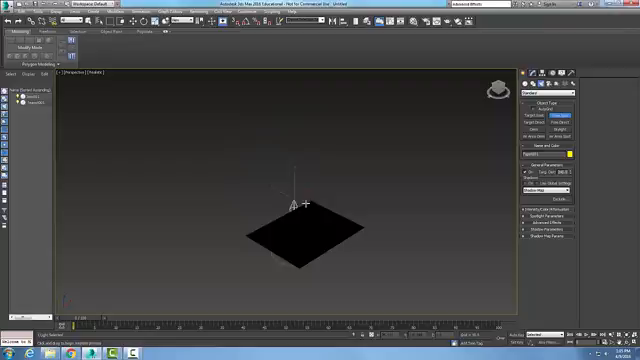
Step: Move the spotlight upward along Z so its cone sits well above the plane
left_click_drag(300, 200, 236, 160)
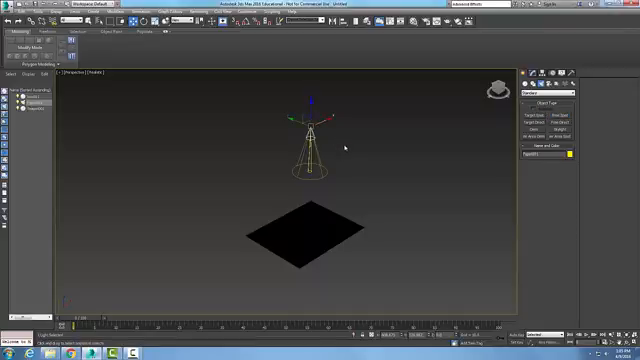
mouse_move(410, 218)
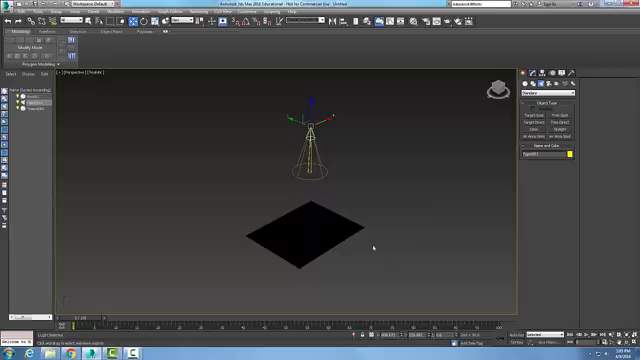
mouse_move(256, 96)
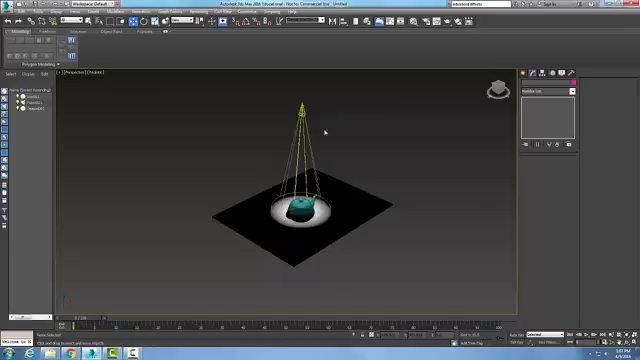
mouse_move(356, 130)
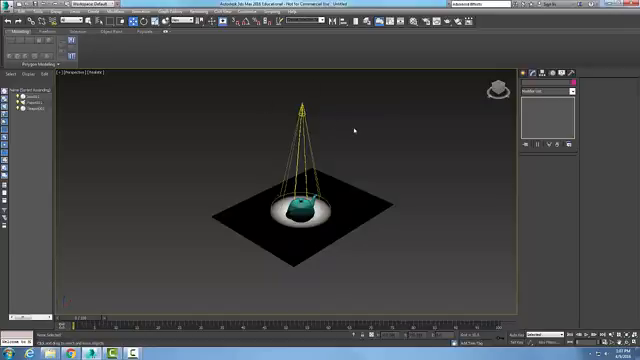